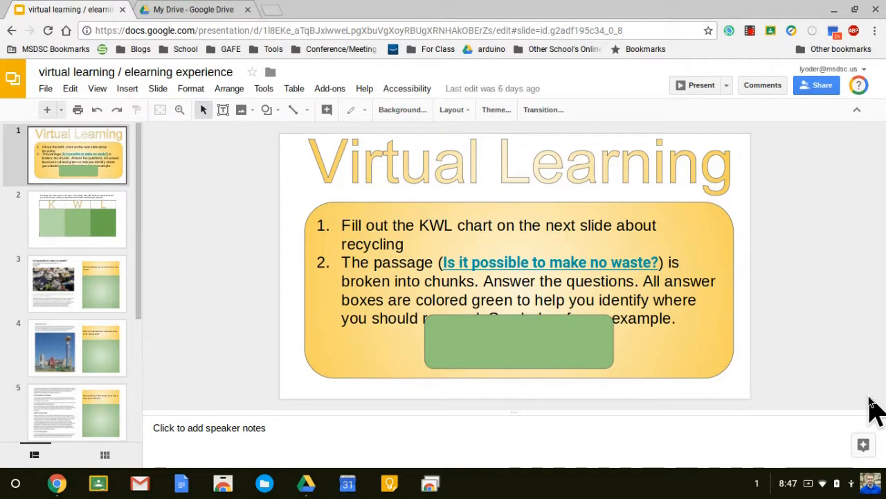
pyautogui.moveTo(675, 315)
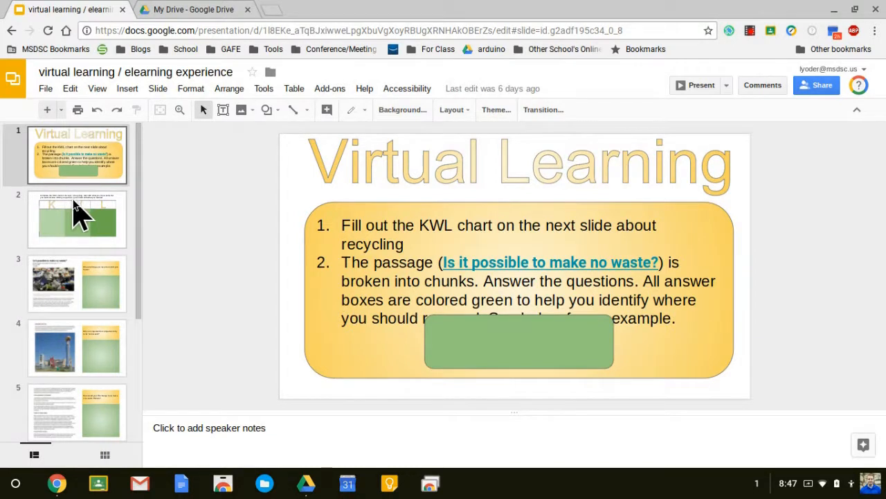
# Browse the KWL chart and reading passage slides, then return to the title slide.
pyautogui.click(77, 219)
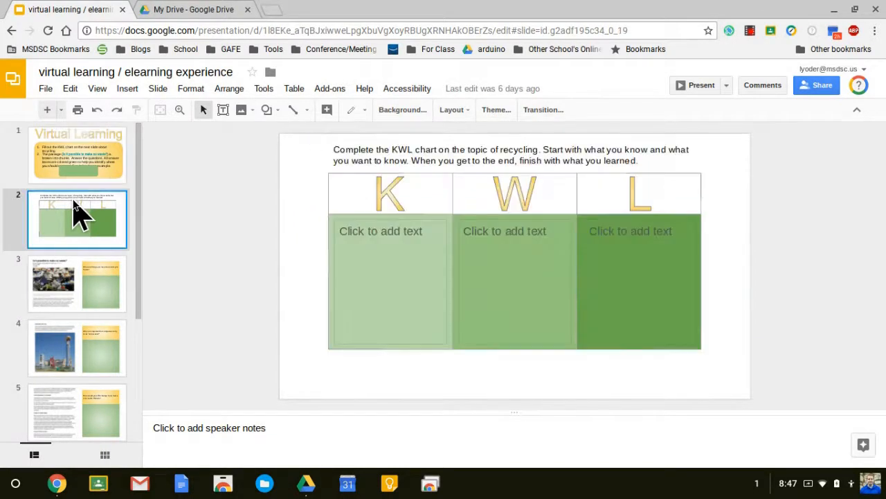
pyautogui.click(77, 284)
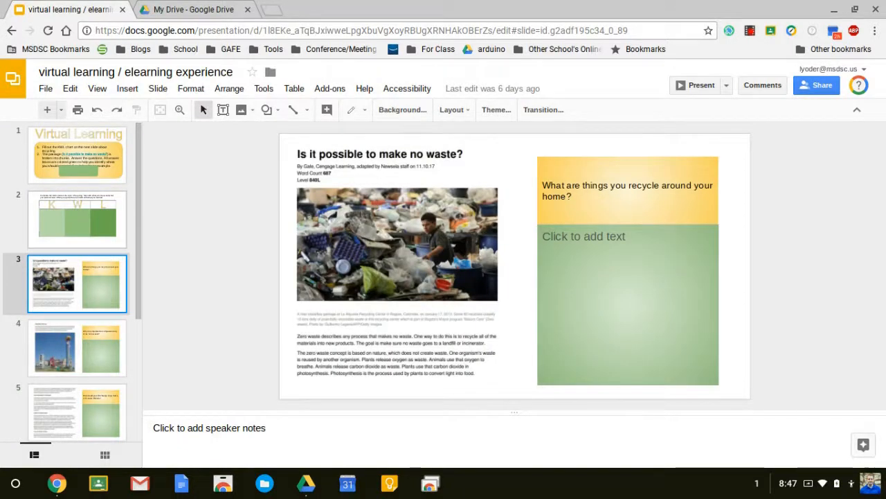
pyautogui.click(77, 219)
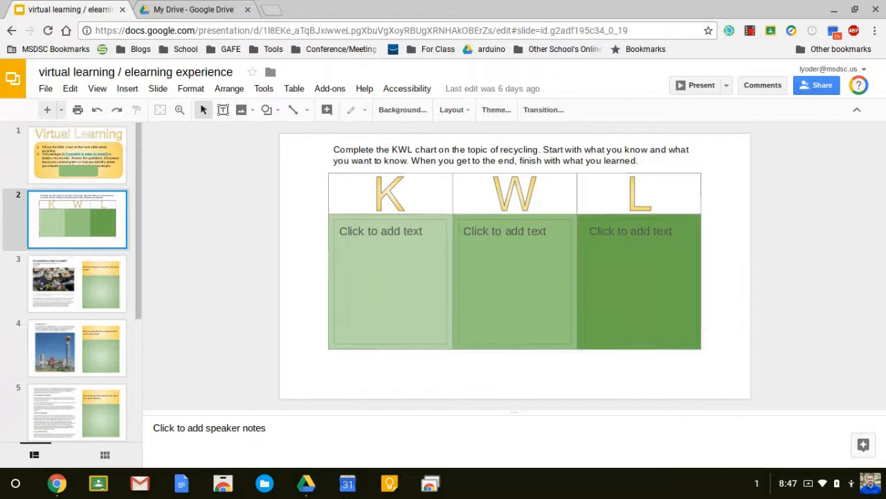
pyautogui.click(78, 154)
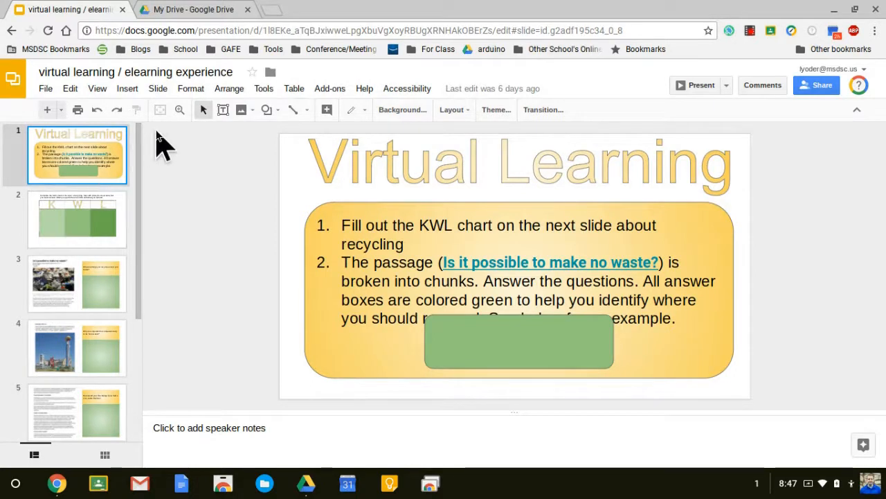
pyautogui.moveTo(135, 76)
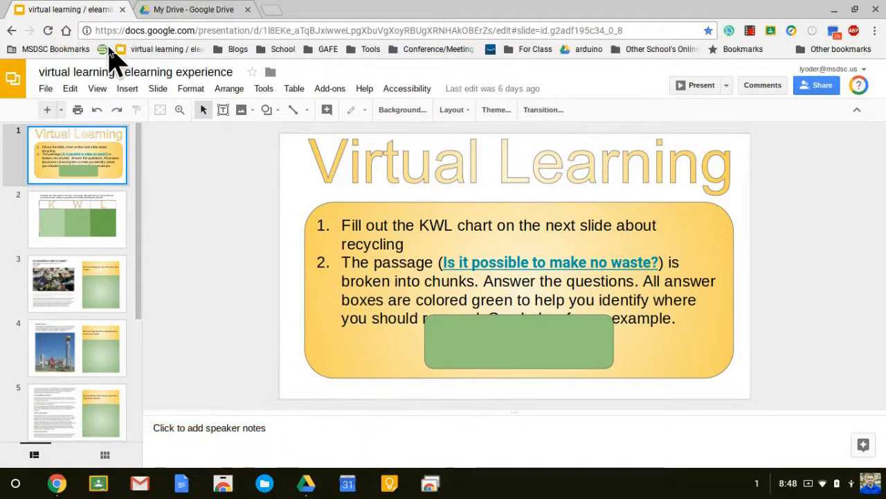
pyautogui.moveTo(145, 62)
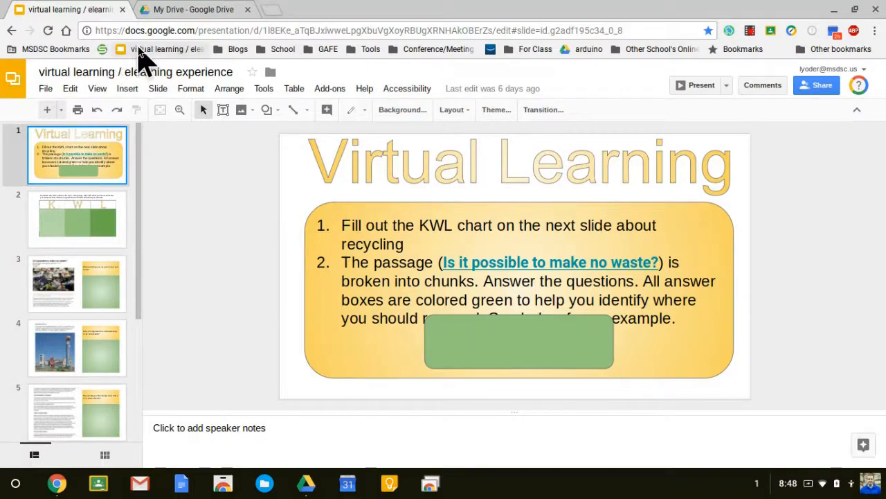
pyautogui.moveTo(142, 62)
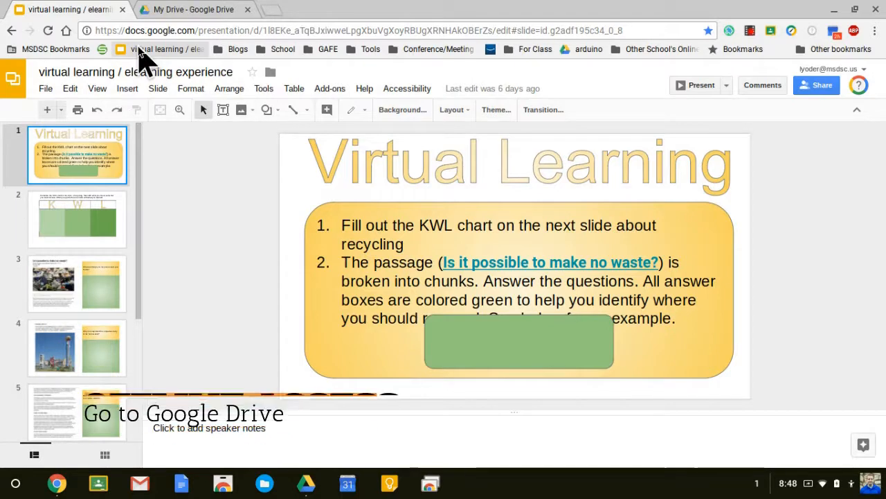
# Switch to Google Drive and open its Settings from the gear menu.
pyautogui.click(194, 9)
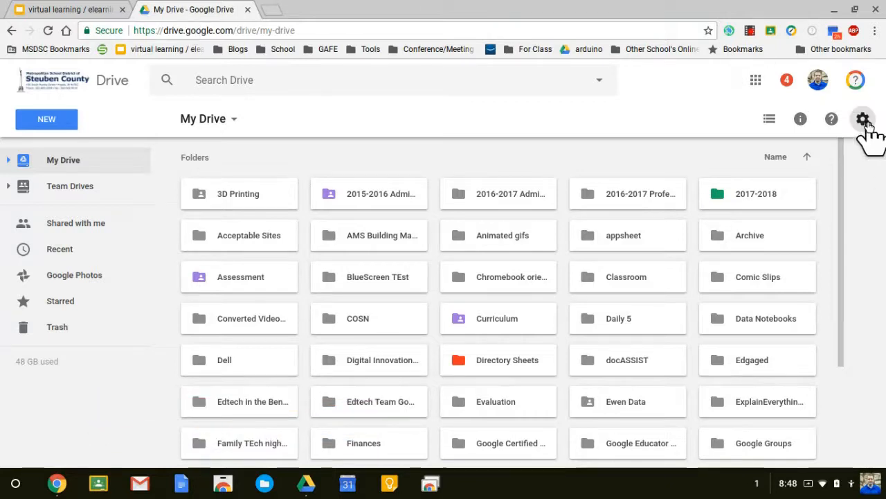
pyautogui.click(862, 119)
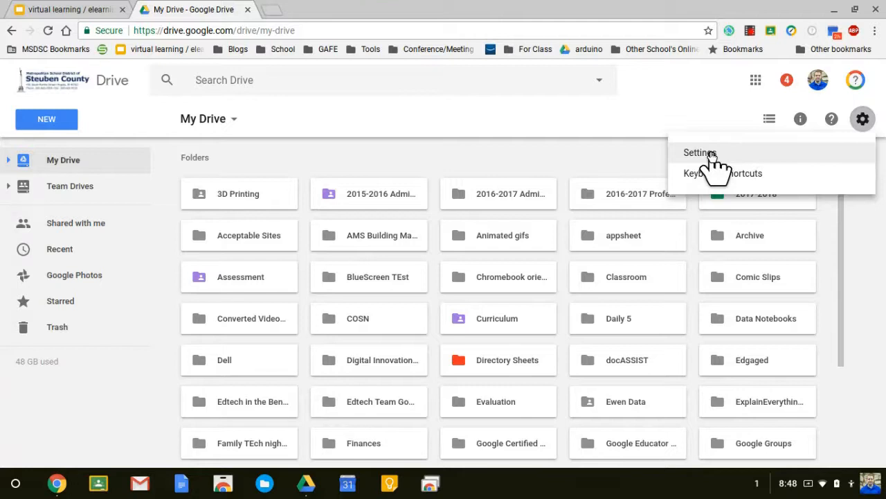
pyautogui.click(700, 152)
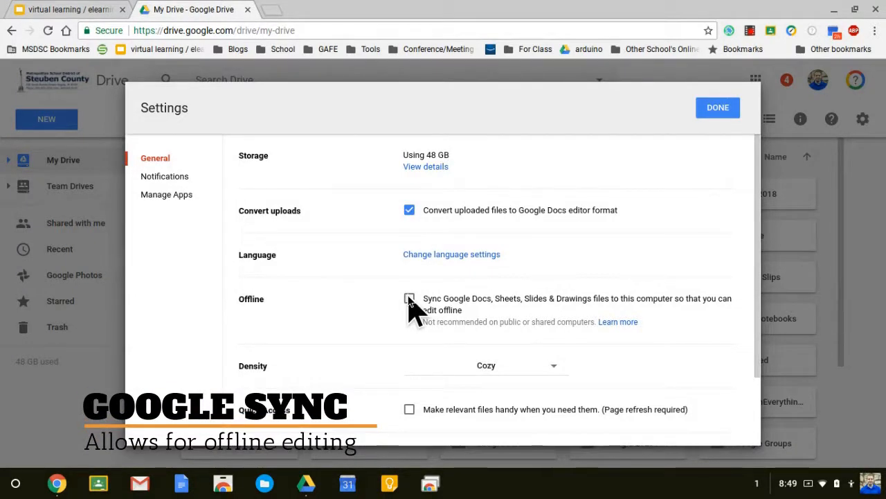
# Tick the offline sync checkbox for Docs, Sheets, Slides and Drawings files.
pyautogui.click(410, 299)
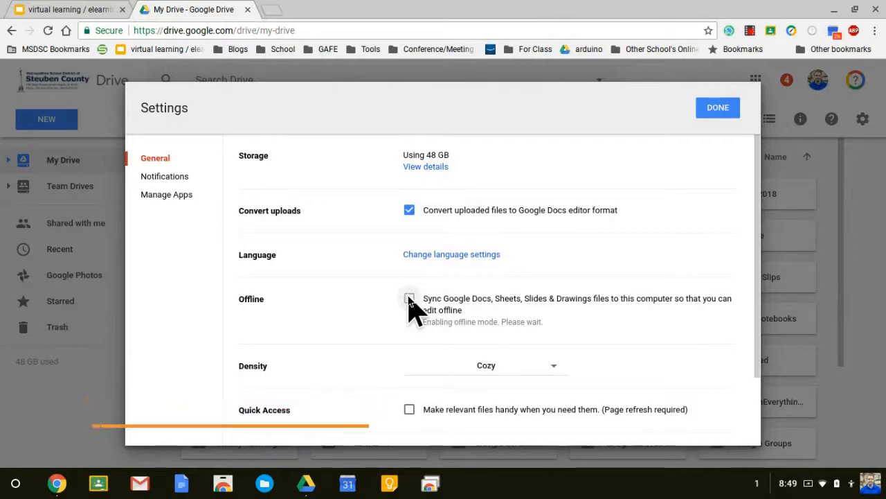
pyautogui.click(409, 298)
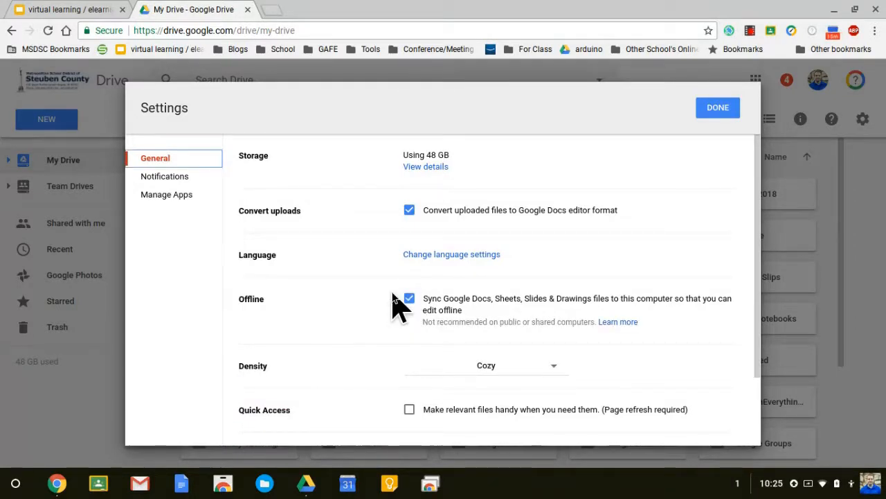
pyautogui.click(408, 298)
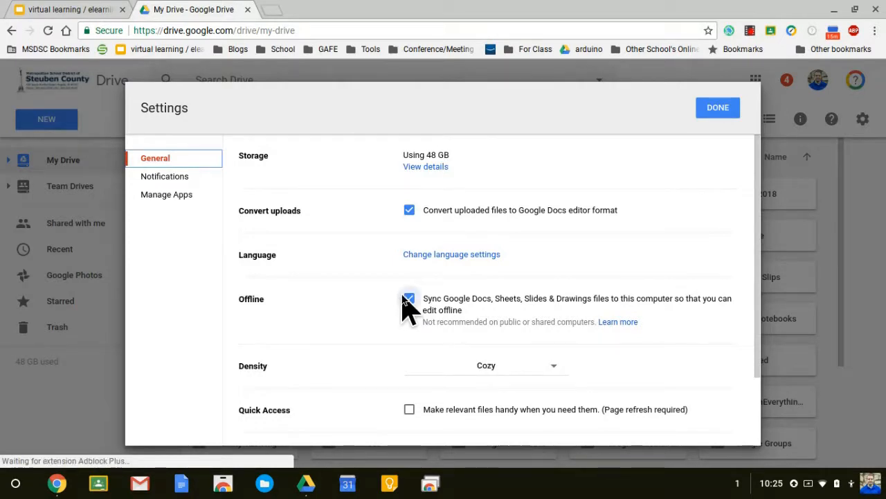
pyautogui.click(409, 298)
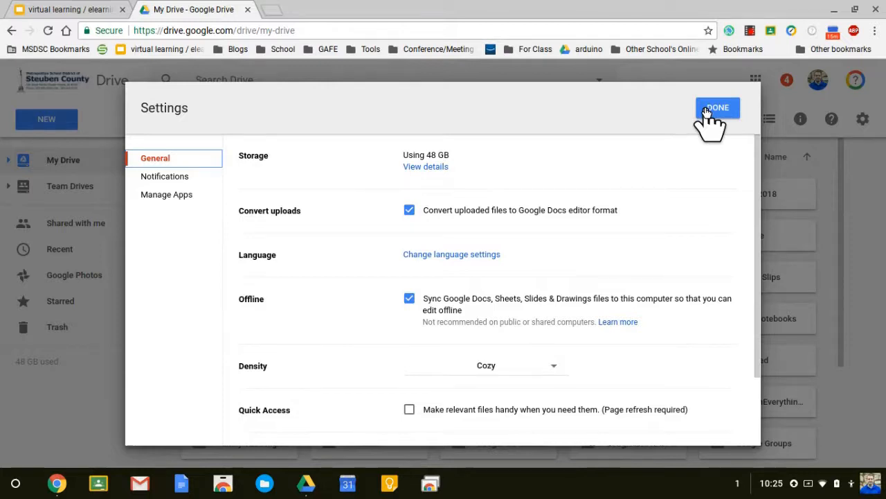
# Close the Drive Settings dialog with Done and close the Chrome window.
pyautogui.click(717, 107)
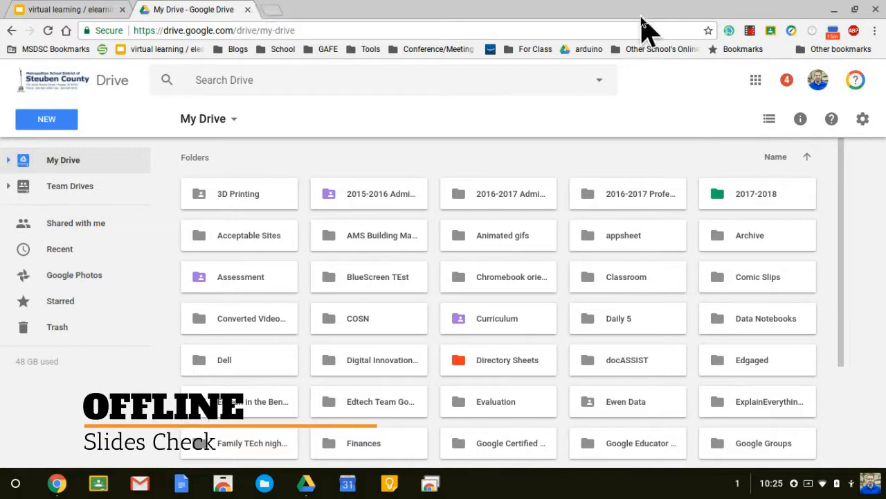
pyautogui.moveTo(17, 14)
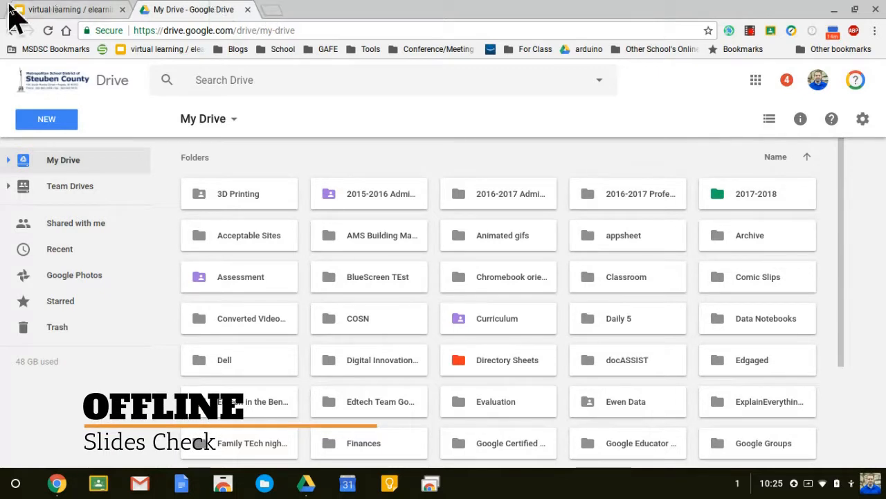
pyautogui.click(66, 9)
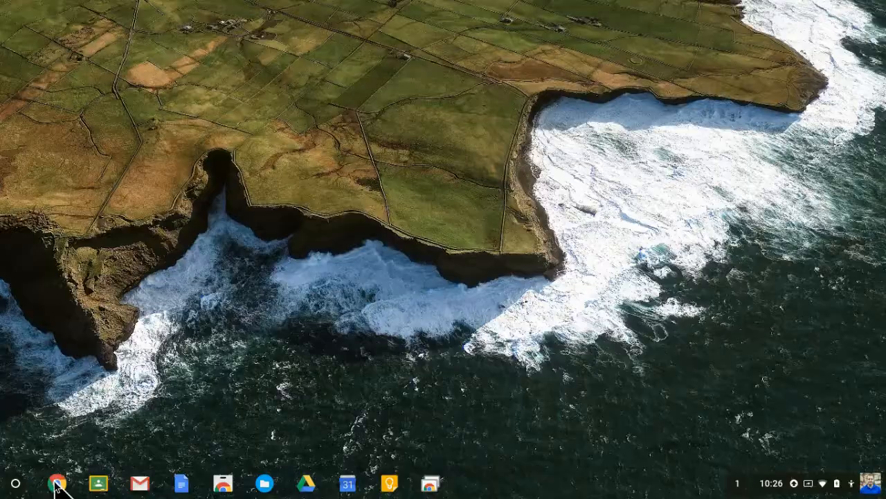
# Open a new Chrome window from the shelf and switch Wi-Fi off in the status tray.
pyautogui.click(57, 483)
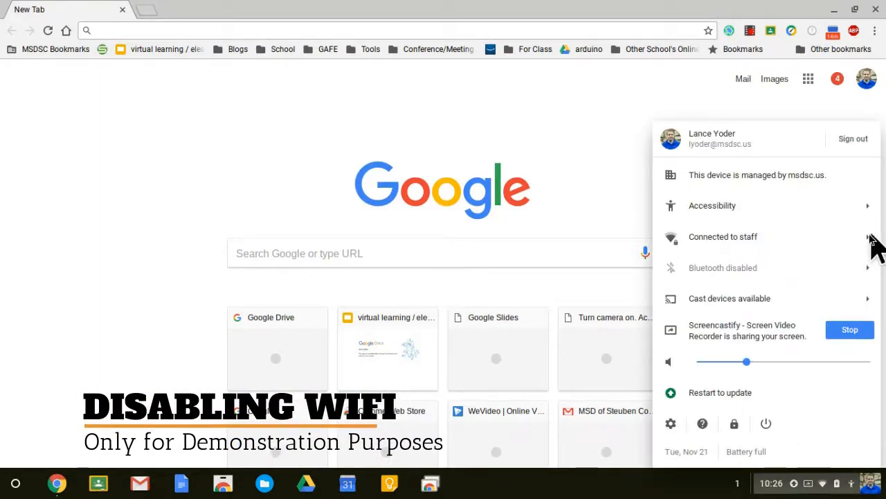
pyautogui.click(722, 236)
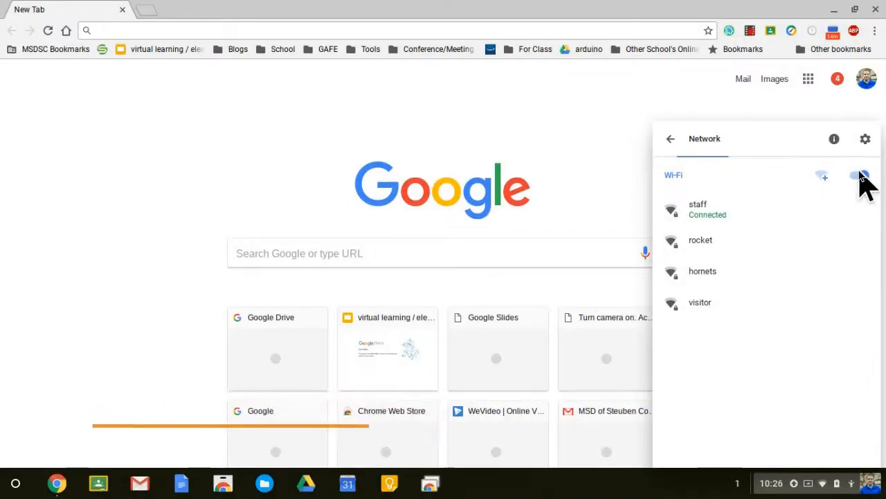
pyautogui.click(862, 175)
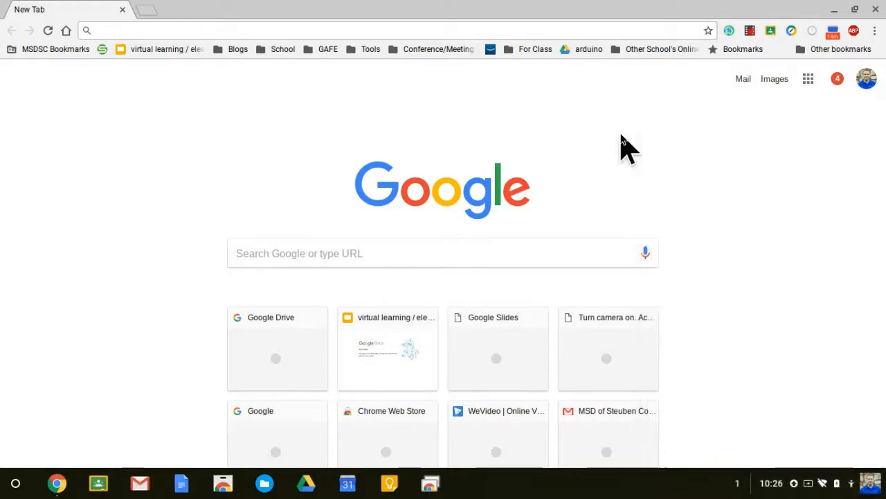
pyautogui.moveTo(307, 97)
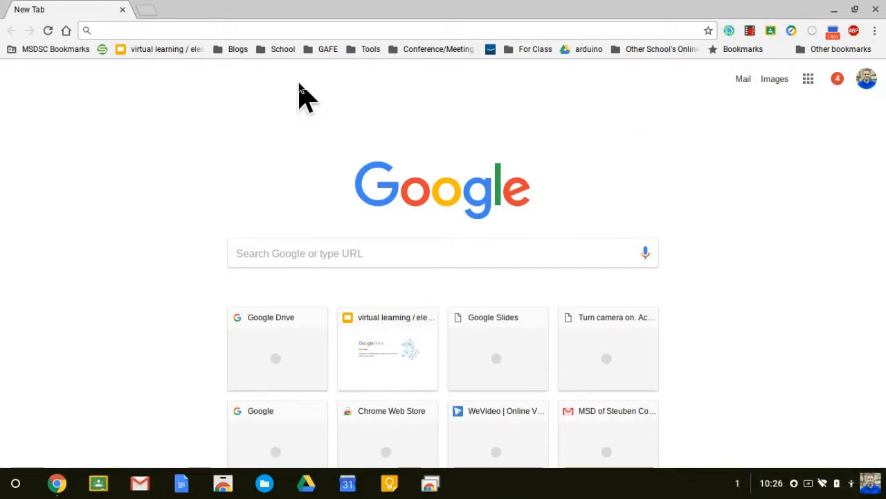
# Open the 'virtual learning / elearning experience' deck from the bookmarks bar without a connection.
pyautogui.click(167, 49)
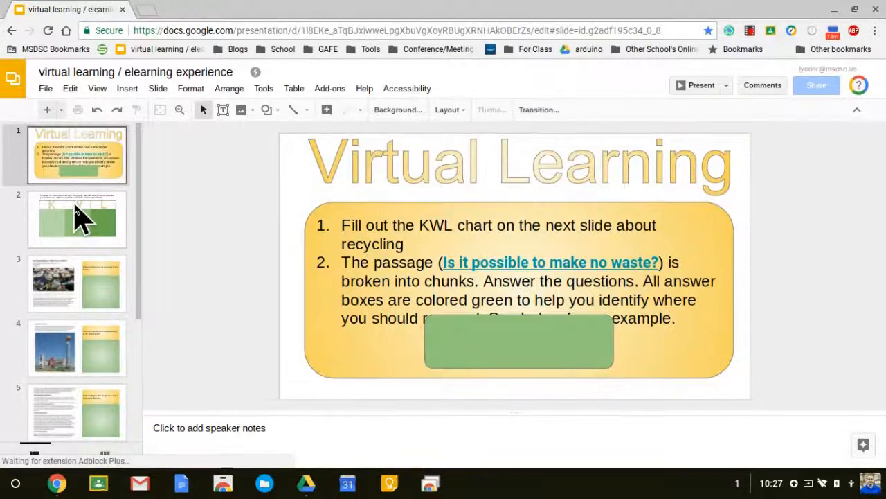
# Type 'What recyclin means.' into the KWL chart's K column, then return to the title slide.
pyautogui.click(77, 219)
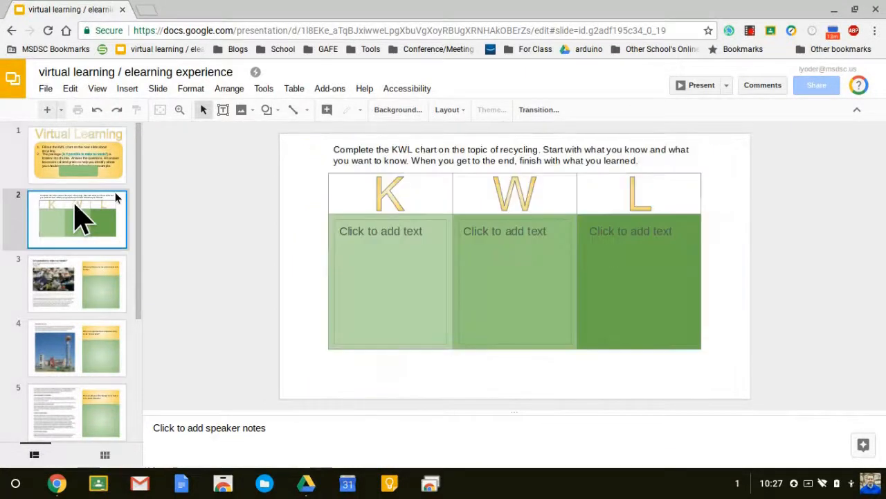
pyautogui.write('What recyclin')
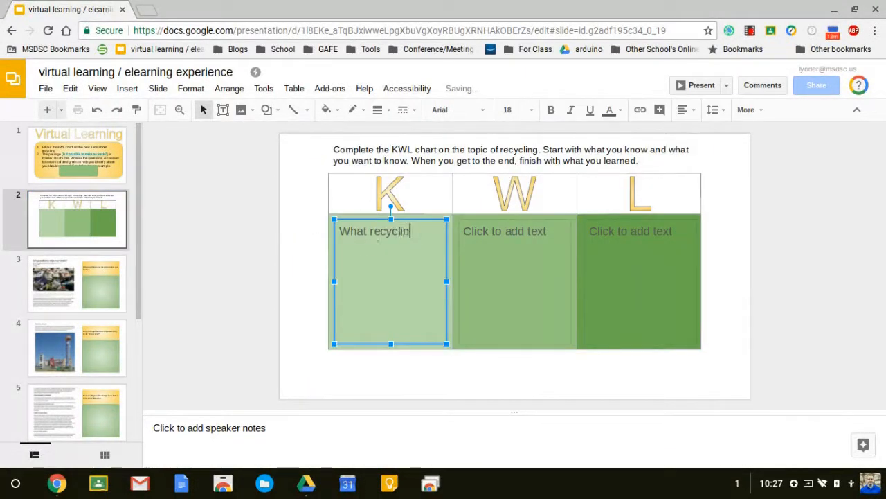
pyautogui.write('means.')
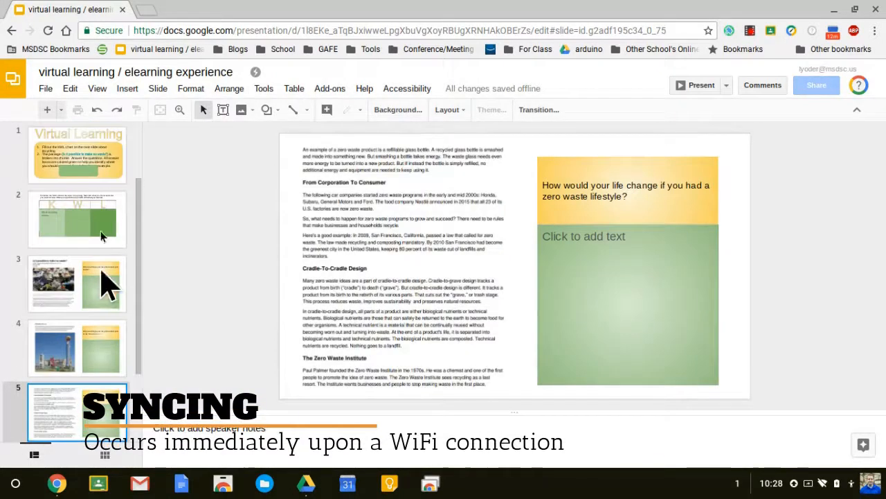
pyautogui.click(78, 155)
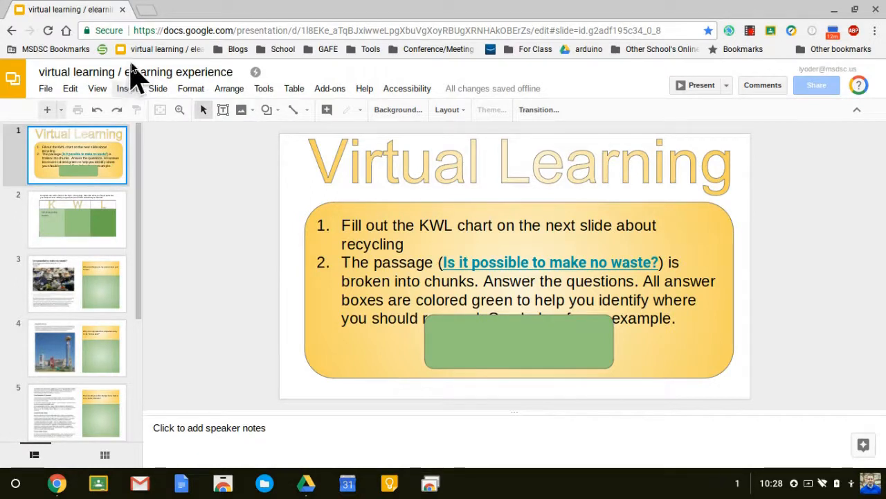
pyautogui.moveTo(142, 62)
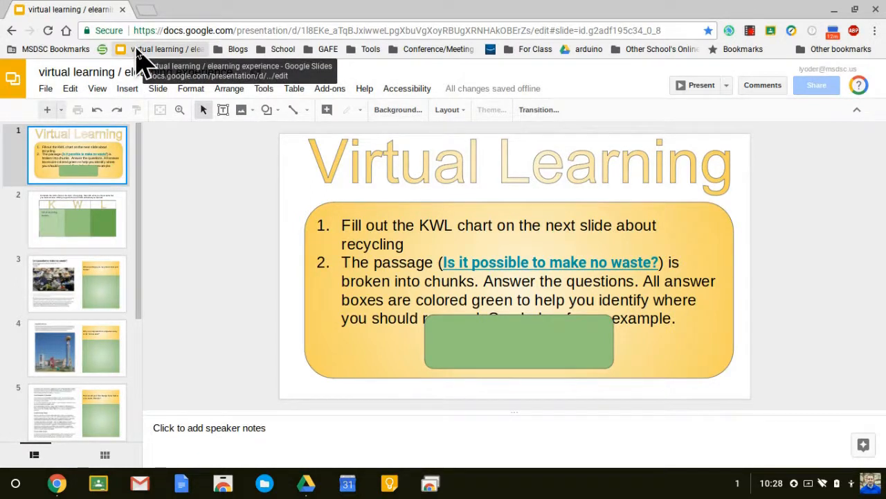